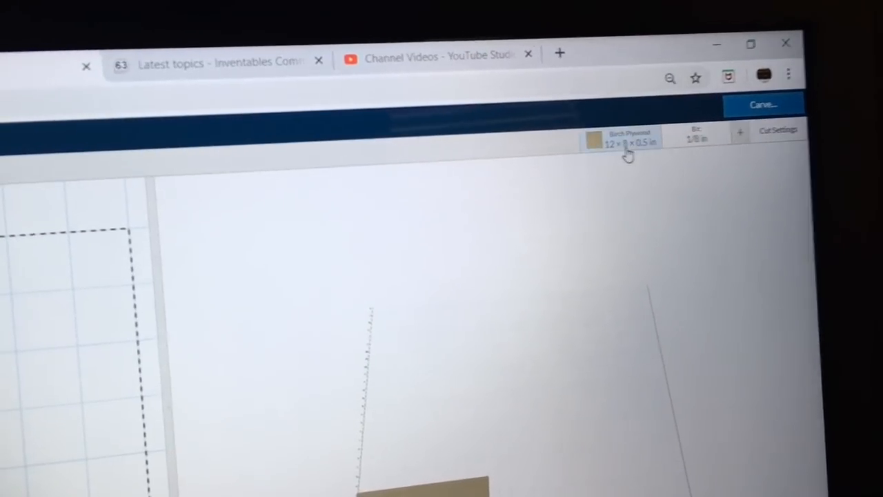
Set the birch plywood stock to 13 in wide and 10.5 in long.
{"action": "left_click", "coordinate": [625, 136]}
{"action": "type", "text": "13"}
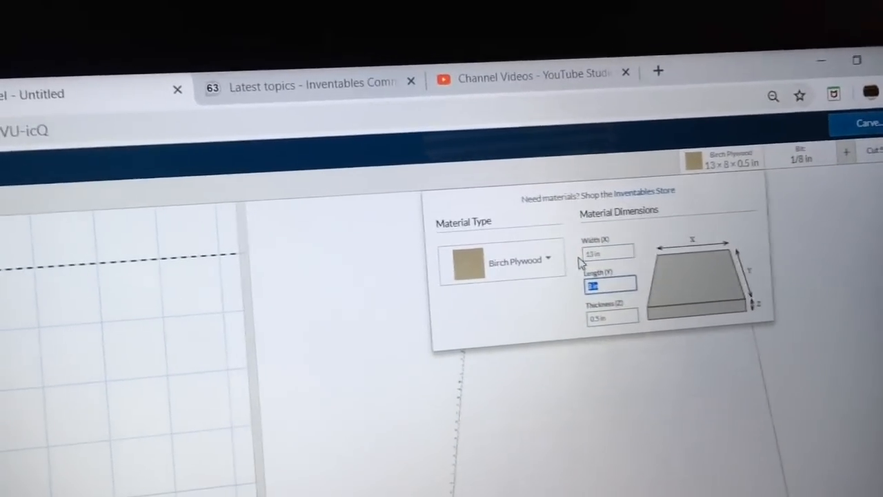
{"action": "type", "text": "10.5"}
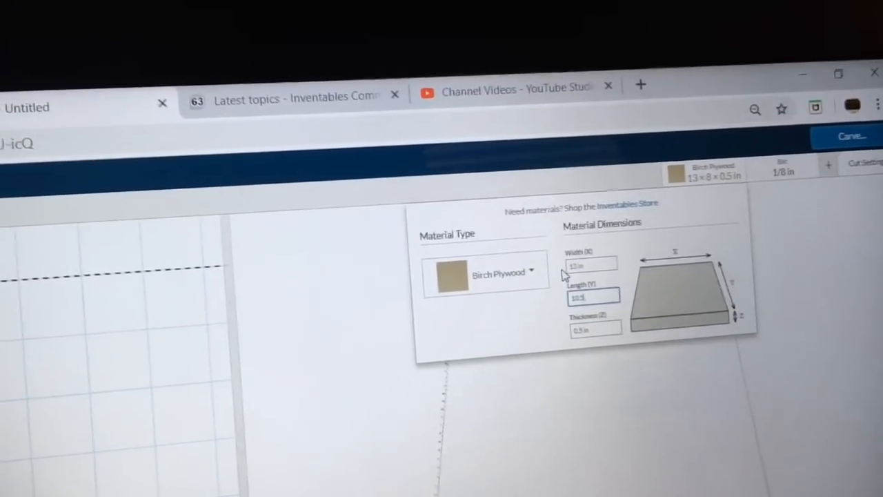
{"action": "type", "text": "10.5"}
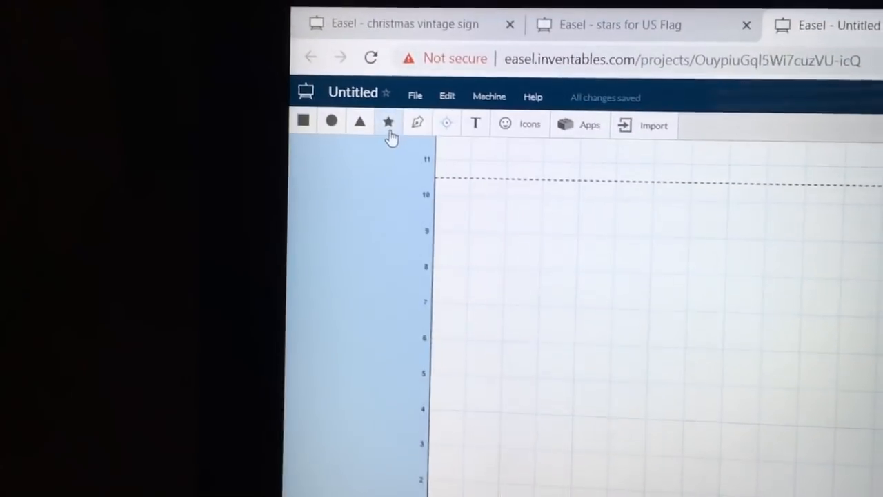
Add a solid five-point star to the canvas and open the App Library.
{"action": "left_click", "coordinate": [388, 122]}
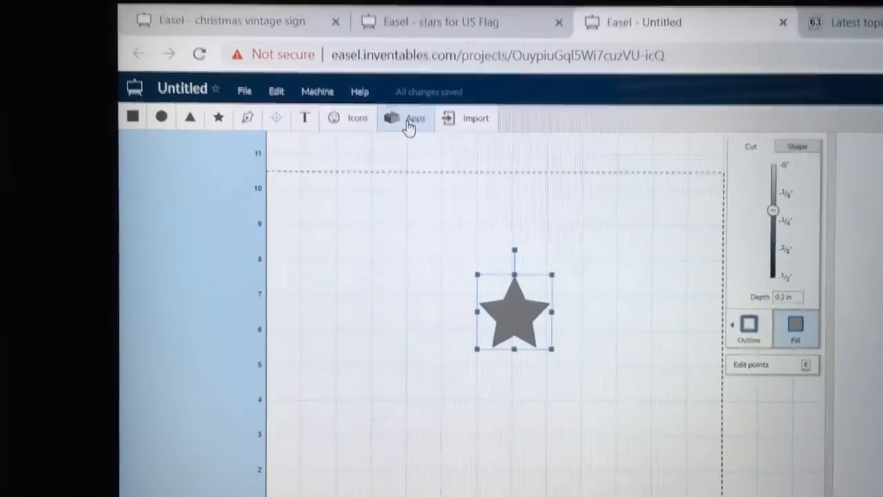
{"action": "left_click", "coordinate": [406, 118]}
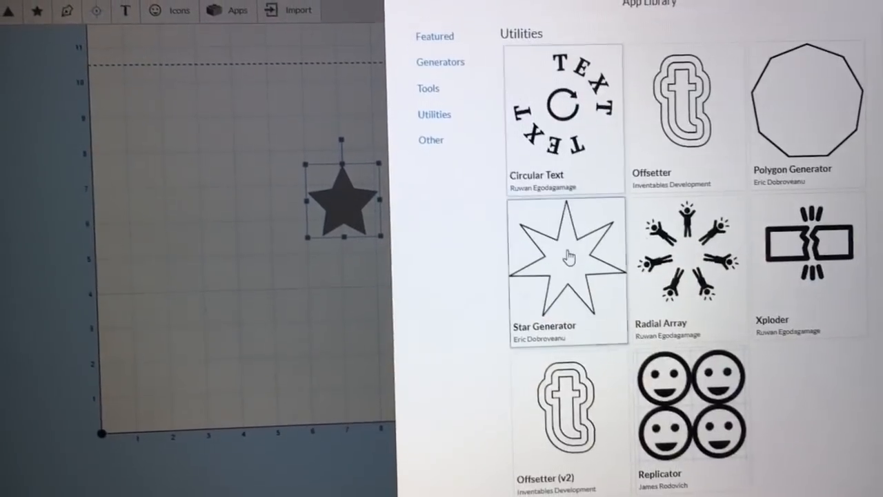
Import a 5-point star from the Star Generator app.
{"action": "left_click", "coordinate": [567, 269]}
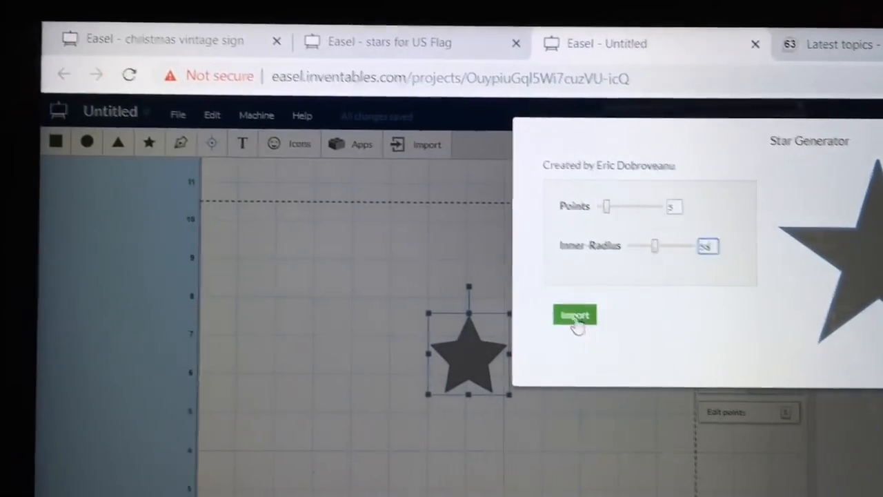
{"action": "left_click", "coordinate": [575, 315]}
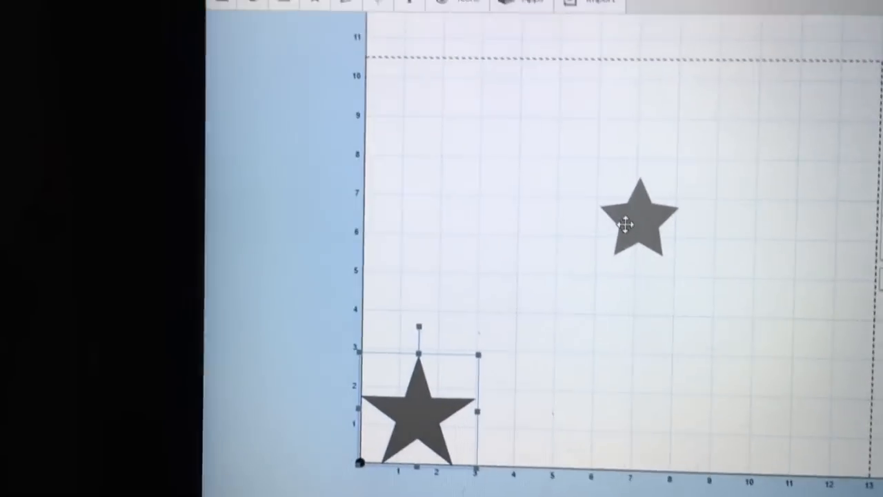
Delete the extra star, keeping the larger generated star.
{"action": "right_click", "coordinate": [638, 221]}
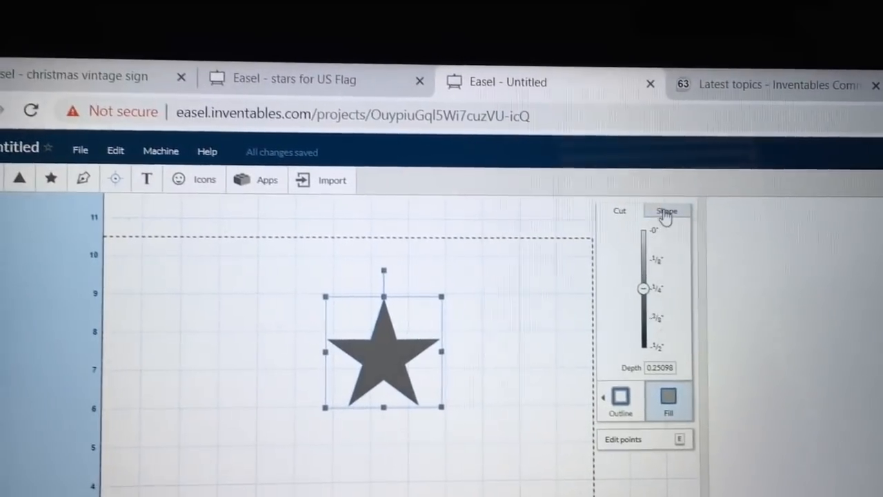
Resize the star to 1.0 in wide with proportions locked.
{"action": "left_click", "coordinate": [666, 210]}
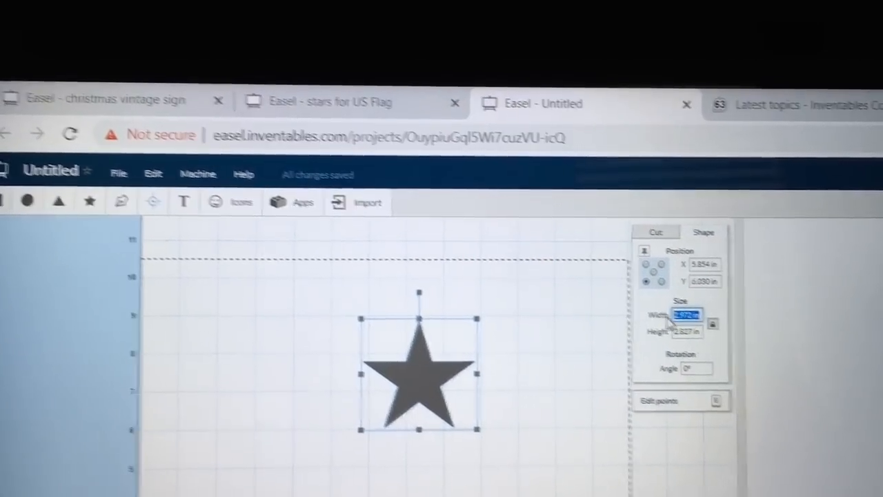
{"action": "type", "text": "1.000"}
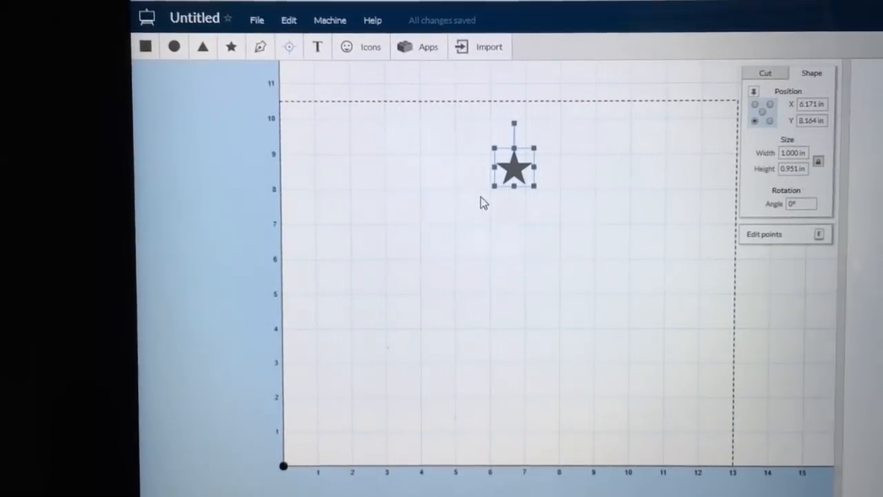
In the Radial Array app, set 13 stars anchored at center vertically and horizontally.
{"action": "left_click", "coordinate": [427, 47]}
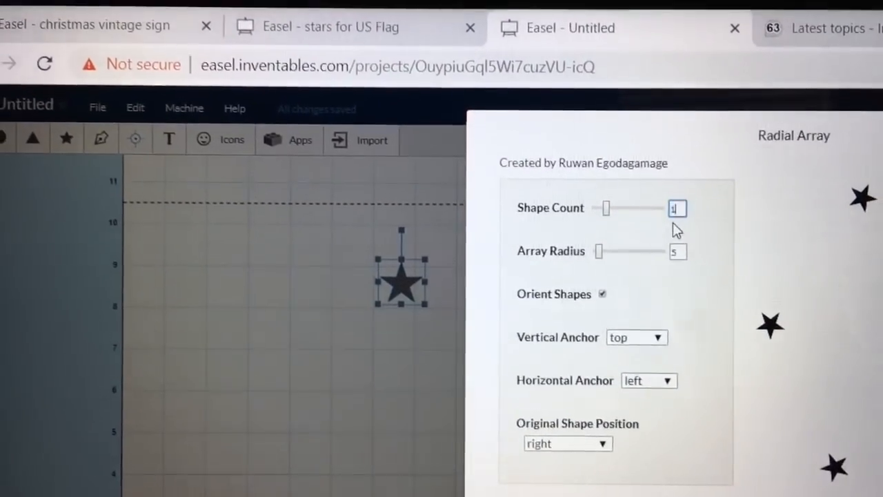
{"action": "type", "text": "13"}
{"action": "left_click", "coordinate": [677, 252]}
{"action": "type", "text": "4"}
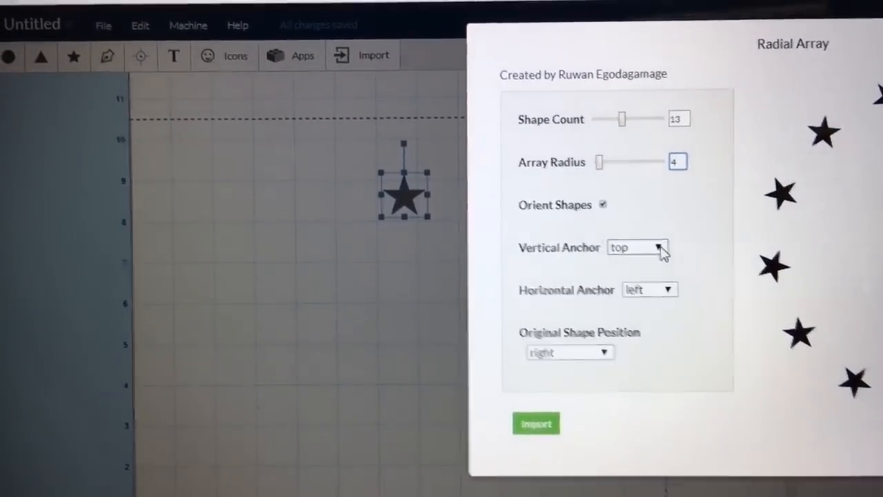
{"action": "left_click", "coordinate": [637, 247]}
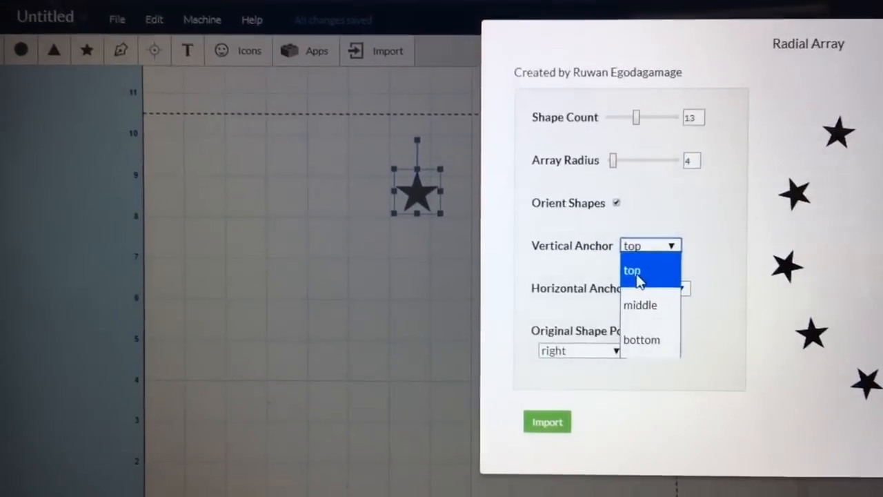
{"action": "left_click", "coordinate": [639, 305]}
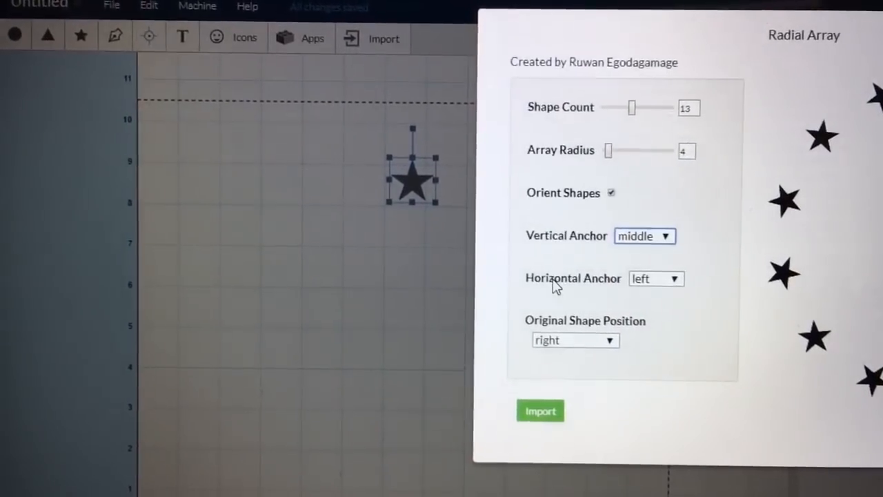
{"action": "left_click", "coordinate": [655, 278]}
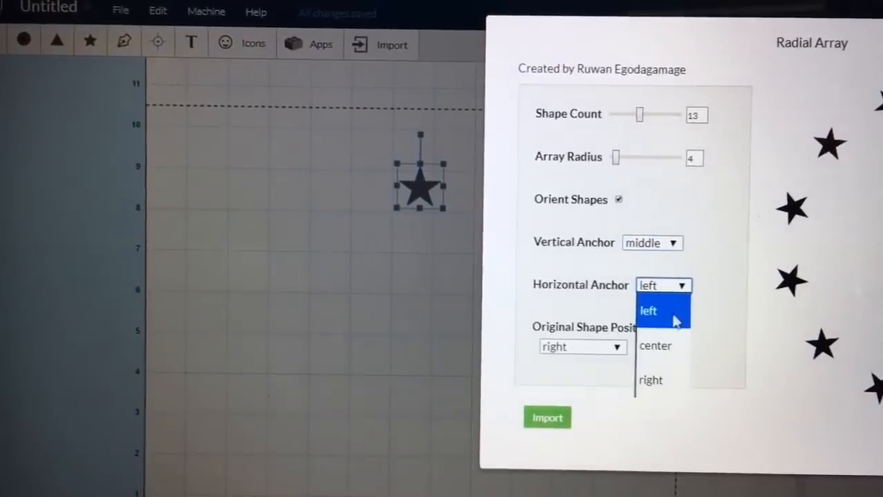
{"action": "left_click", "coordinate": [655, 345]}
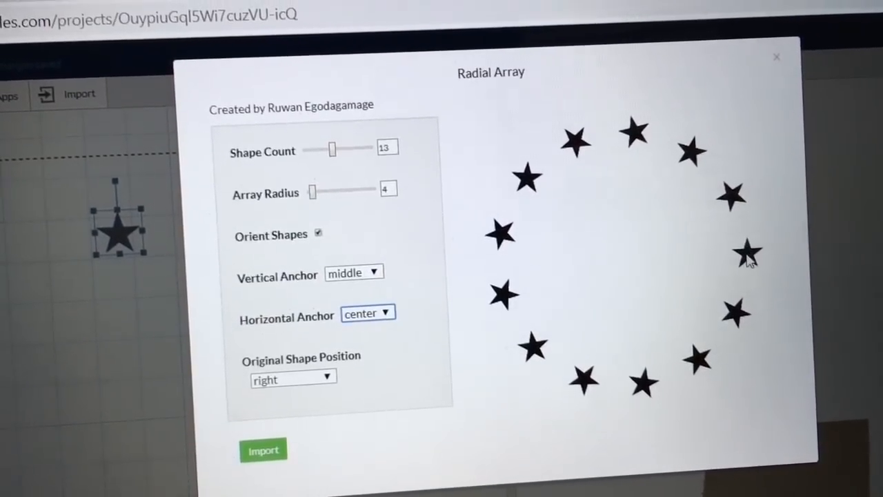
Put the original star at the ring's top and import the array.
{"action": "left_click", "coordinate": [293, 378]}
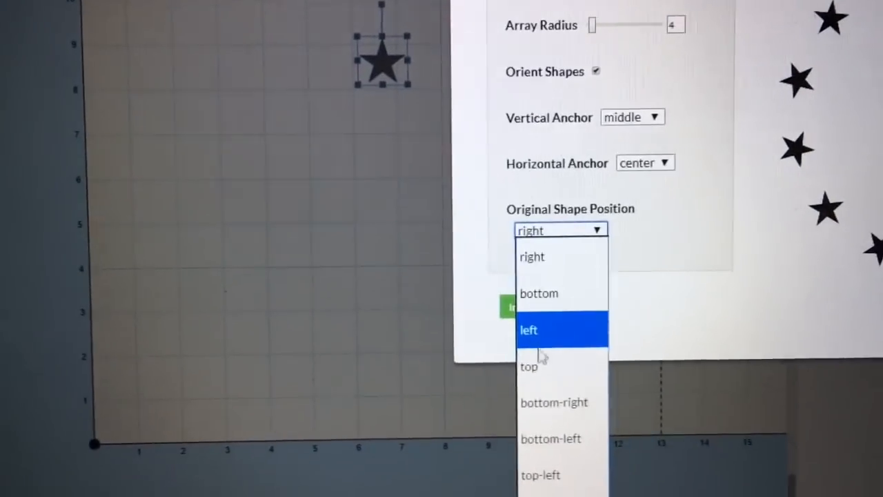
{"action": "left_click", "coordinate": [529, 366]}
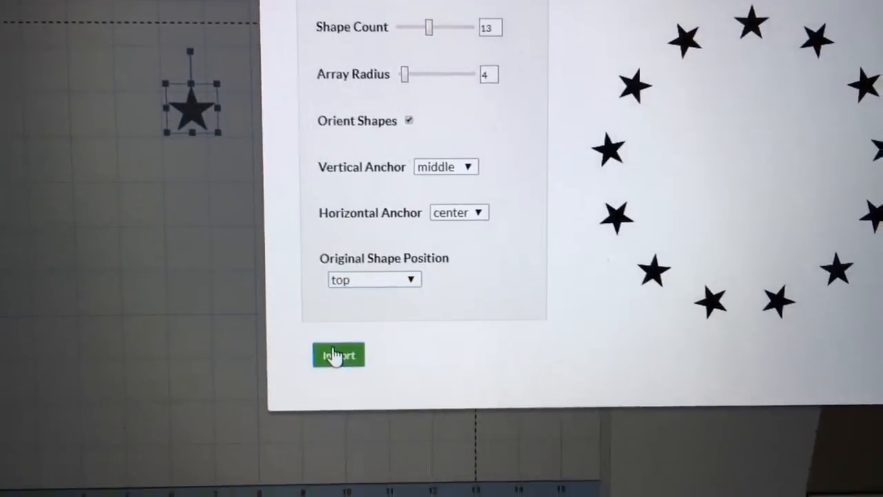
{"action": "left_click", "coordinate": [338, 355]}
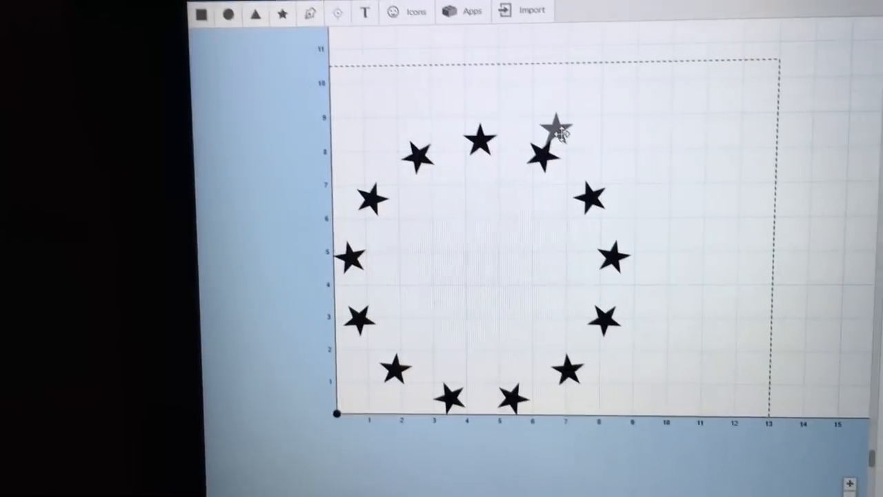
Select all 13 stars of the ring together, about 8.9 × 8.8 in.
{"action": "right_click", "coordinate": [552, 135]}
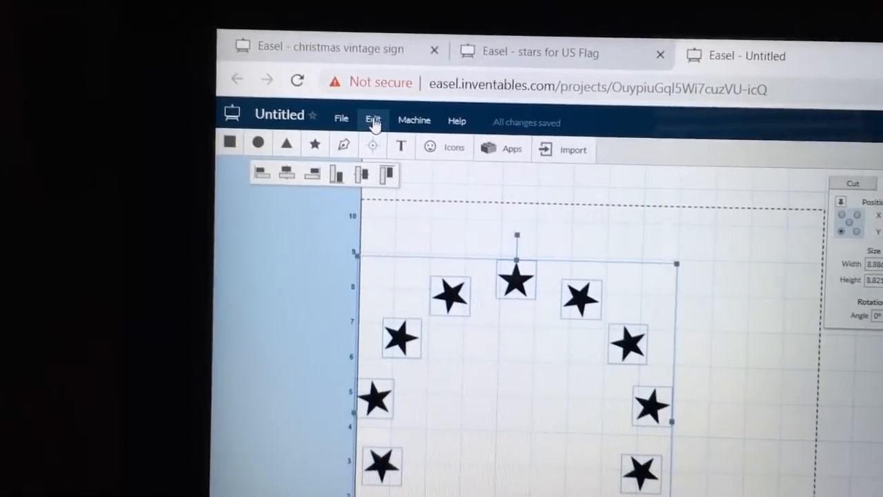
Apply Edit > Center to material to the star ring.
{"action": "left_click", "coordinate": [373, 118]}
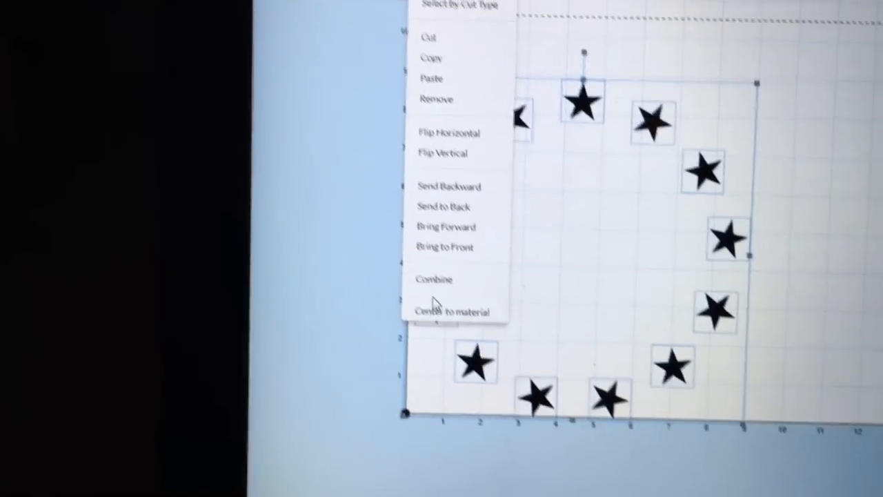
{"action": "mouse_move", "coordinate": [449, 332]}
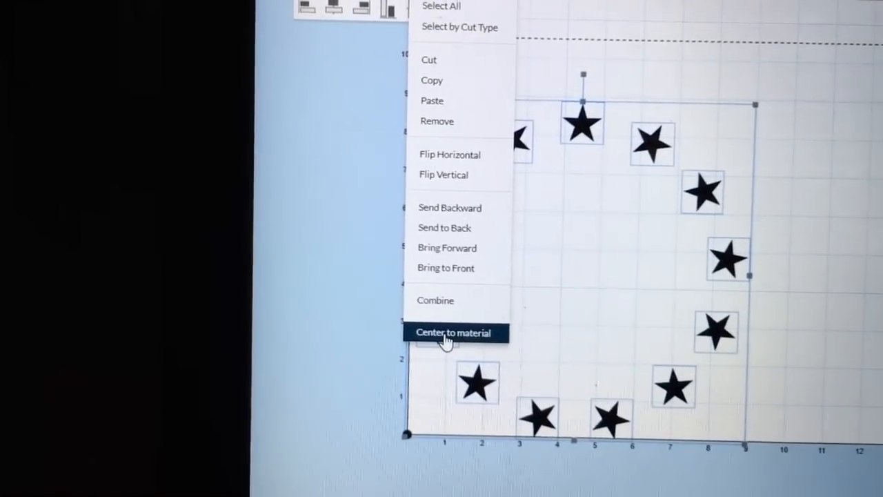
{"action": "left_click", "coordinate": [454, 333]}
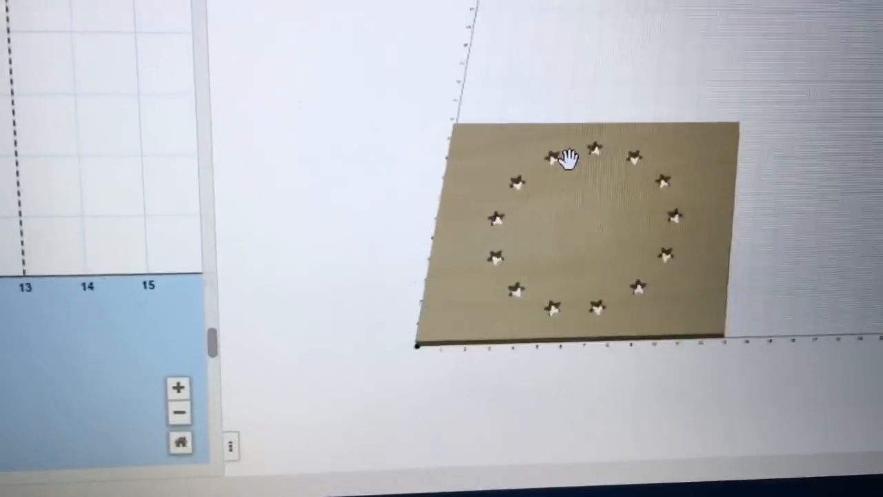
Pan the carve preview and show the stars' cut settings with the 1/8 in bit.
{"action": "left_click_drag", "start_coordinate": [569, 160], "coordinate": [604, 133]}
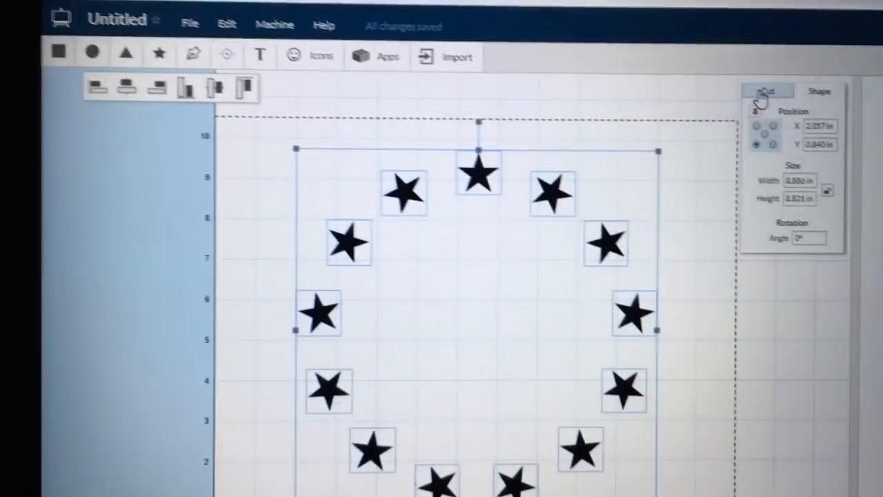
{"action": "left_click", "coordinate": [766, 91]}
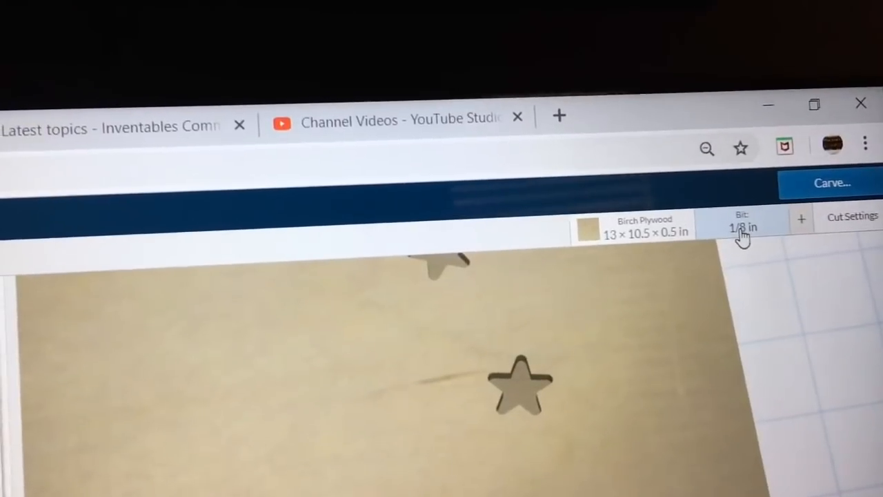
{"action": "left_click", "coordinate": [743, 227]}
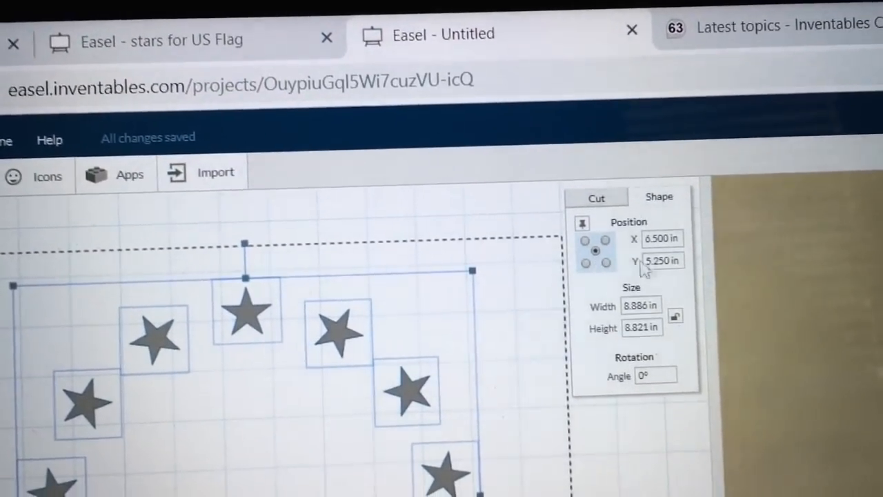
Set the ring's center X position to 0 in and select the Y value to zero.
{"action": "left_click", "coordinate": [661, 238]}
{"action": "type", "text": "0.000"}
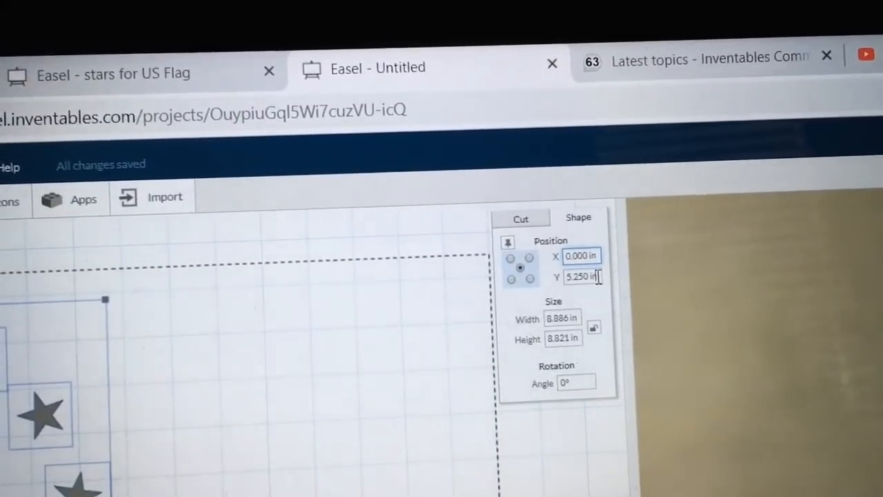
{"action": "triple_click", "coordinate": [581, 279]}
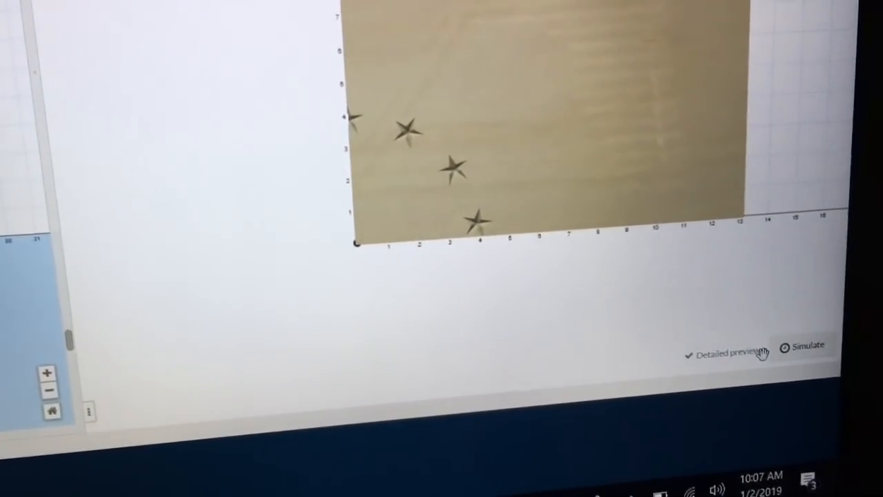
Start the toolpath simulation of the 13 V-carved stars in the detailed preview.
{"action": "left_click", "coordinate": [806, 345]}
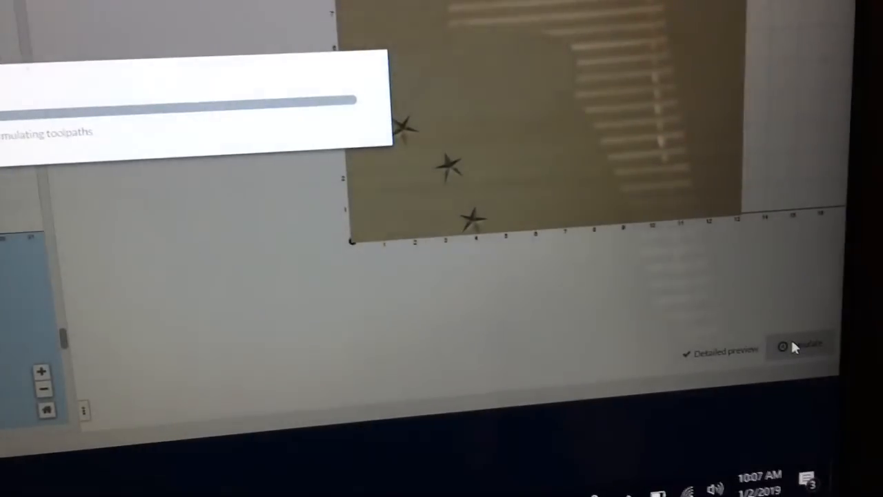